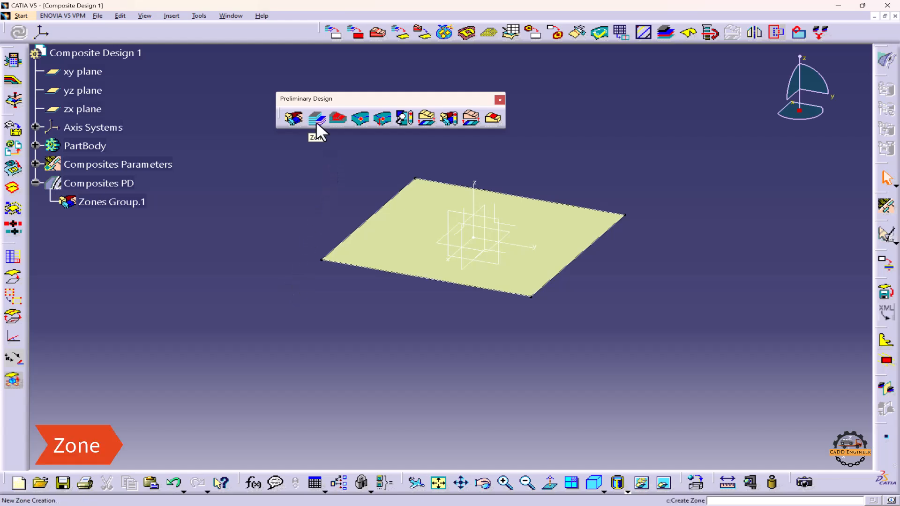
Launch the Zone command from the Preliminary Design toolbar.
left_click(317, 118)
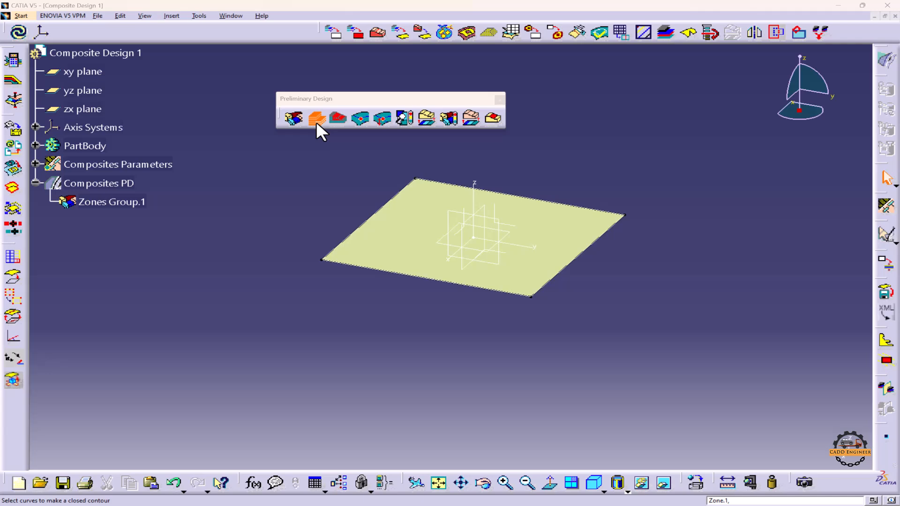
Open Zone.1's definition settings to begin picking contour curves.
left_click(294, 119)
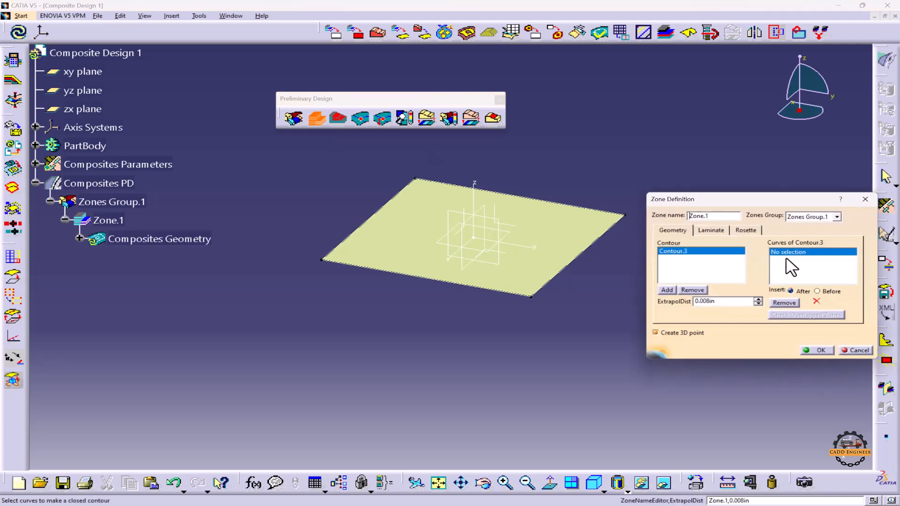
mouse_move(815, 253)
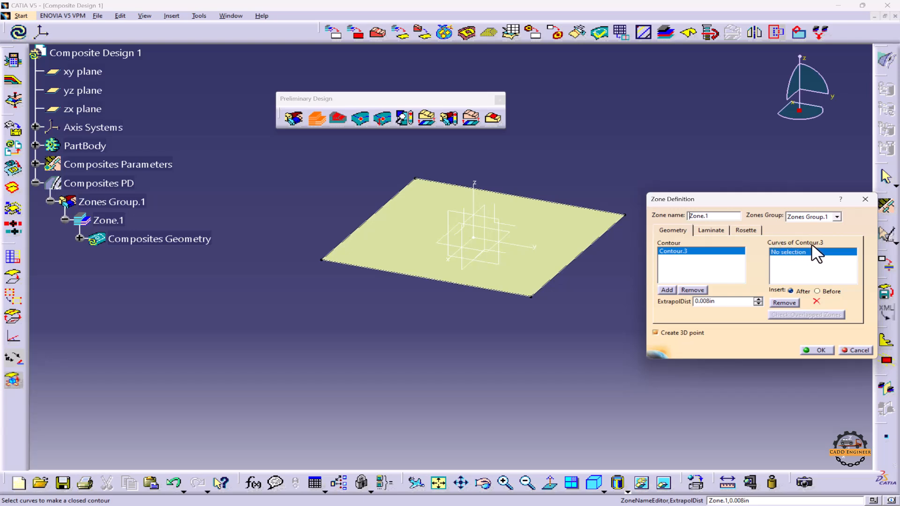
mouse_move(549, 337)
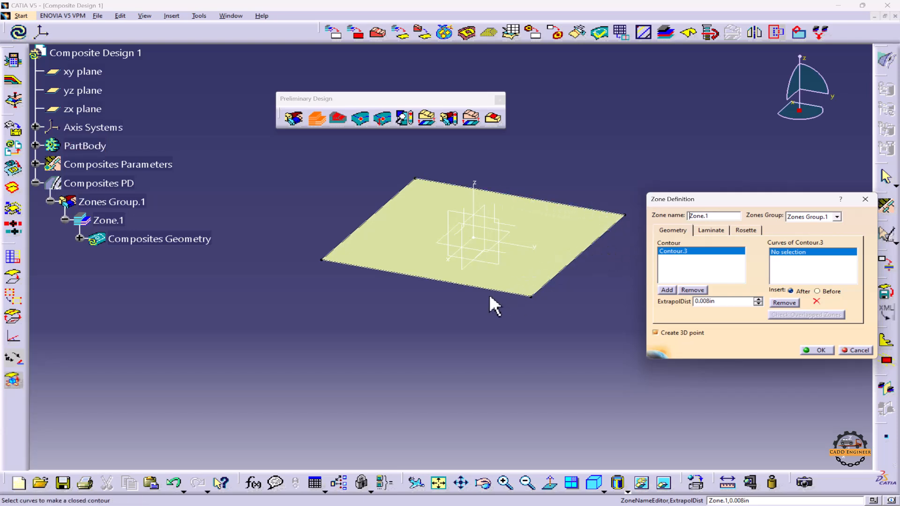
mouse_move(465, 304)
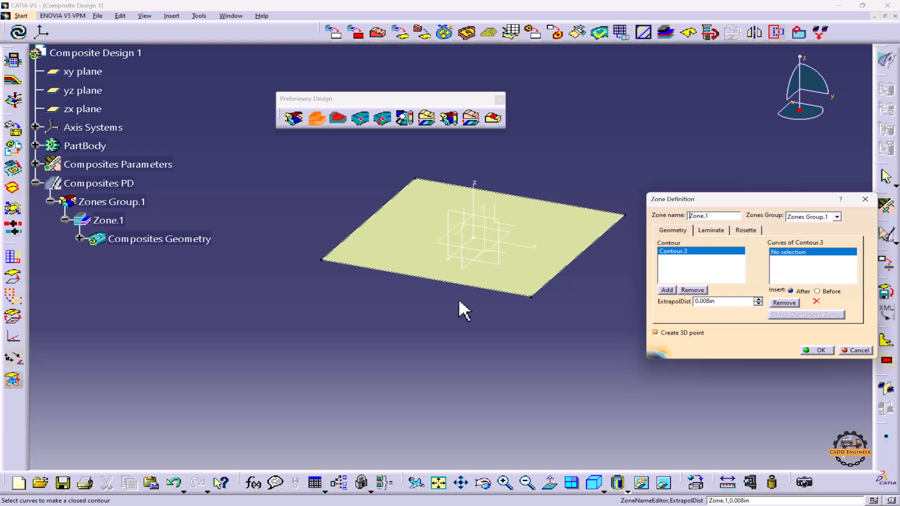
mouse_move(435, 290)
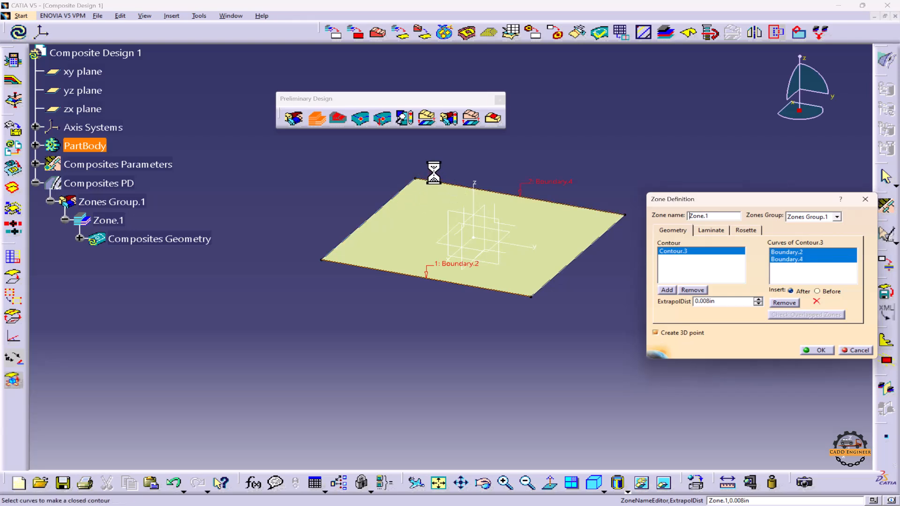
Add another boundary edge to Contour.3's curve list.
left_click(784, 302)
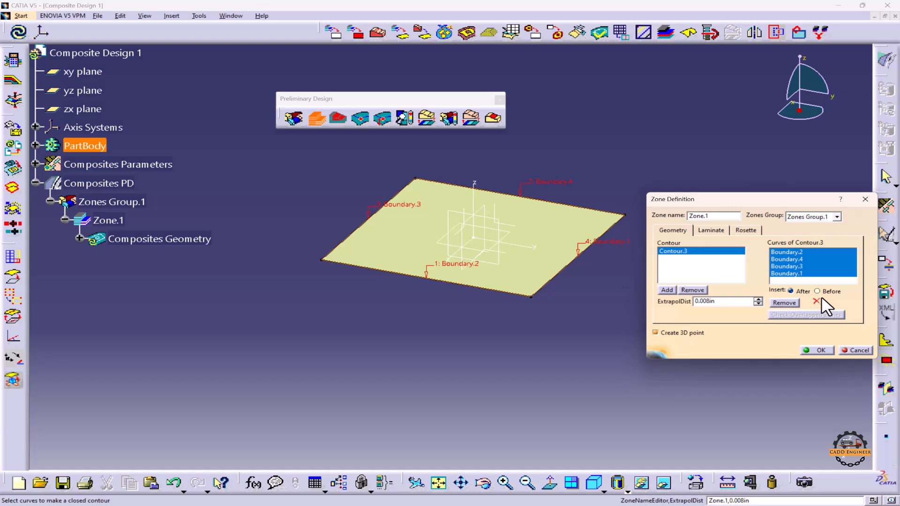
mouse_move(822, 307)
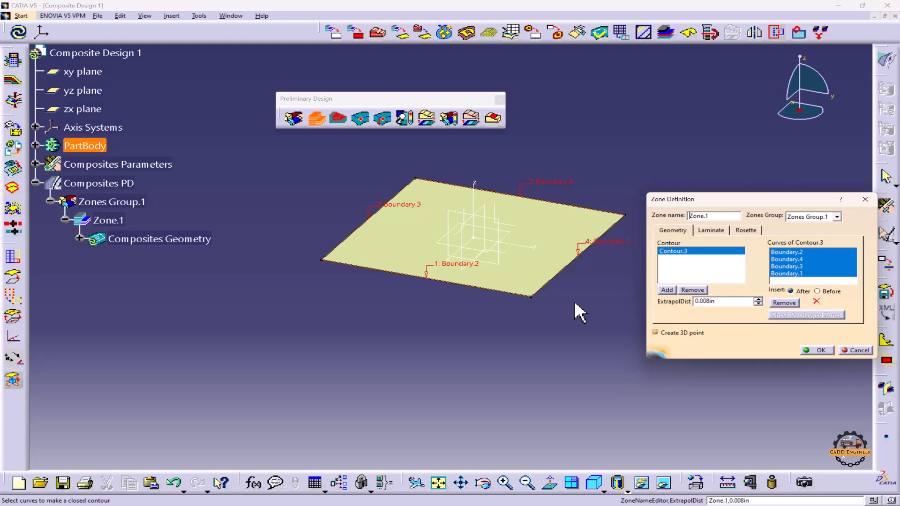
mouse_move(797, 320)
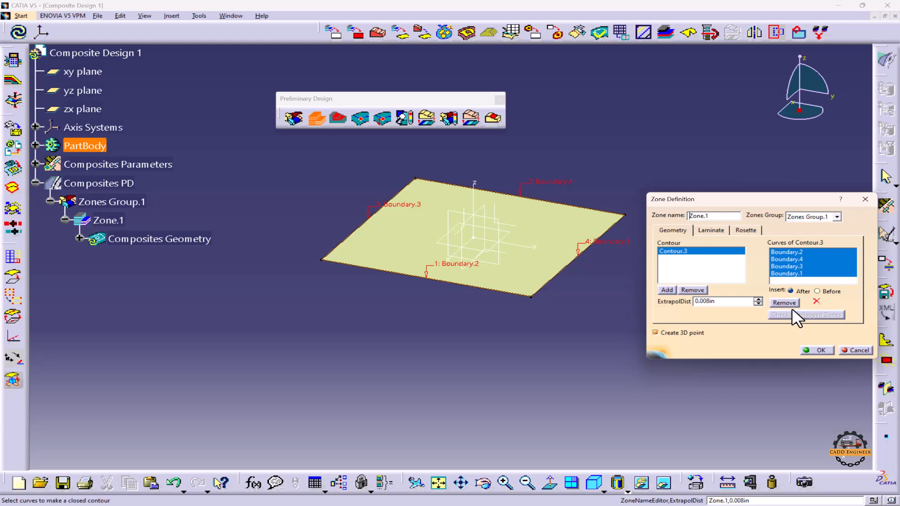
Remove all four boundary curves from Zone.1's contour.
left_click(783, 302)
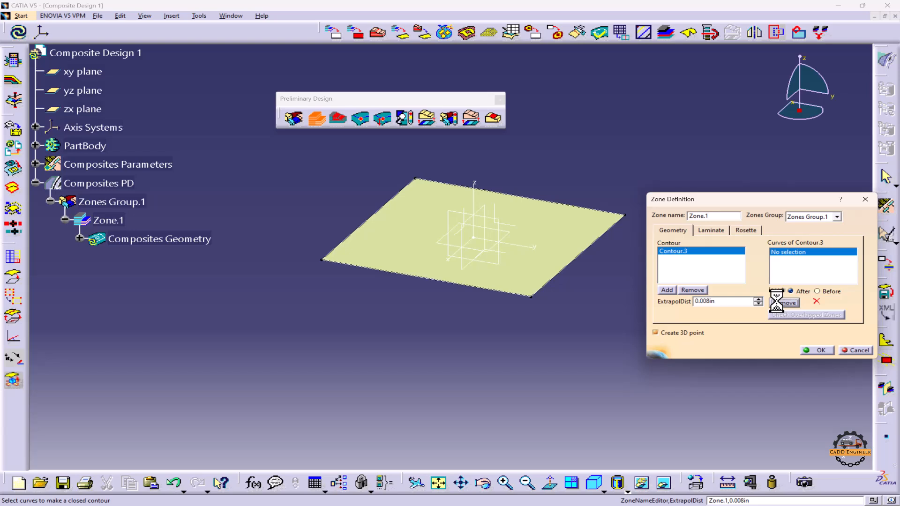
mouse_move(597, 330)
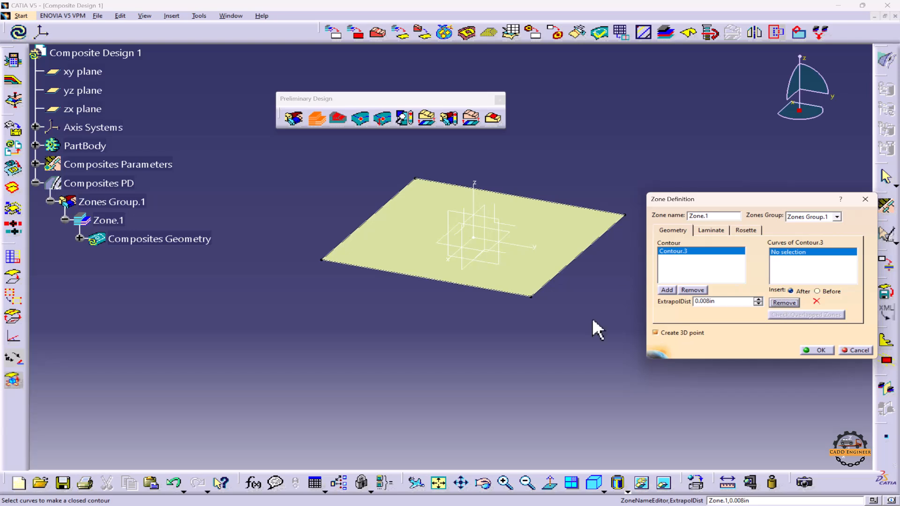
mouse_move(407, 289)
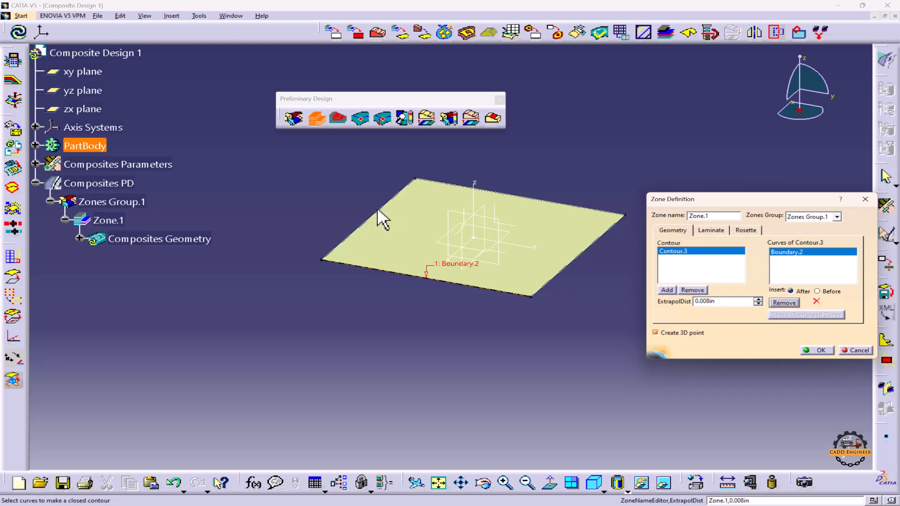
Close the contour with the left and last boundary edges, then view laminate settings.
left_click(471, 189)
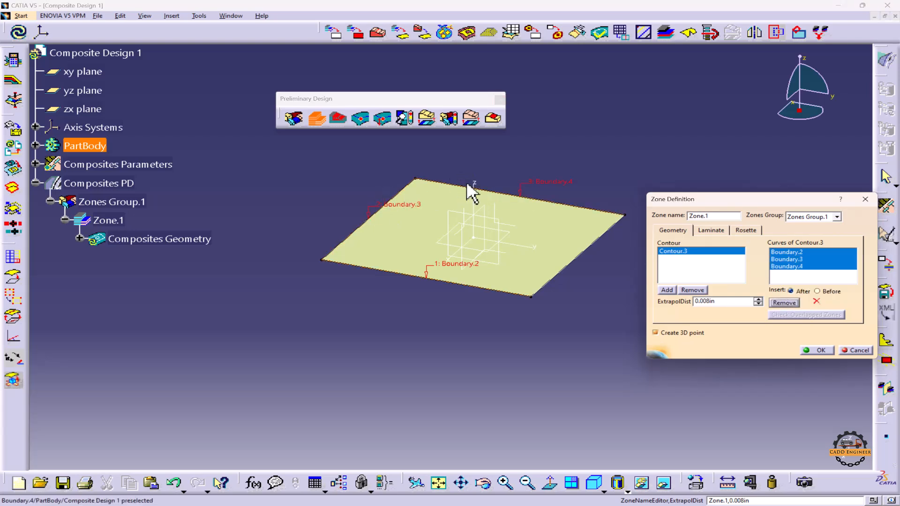
left_click(666, 289)
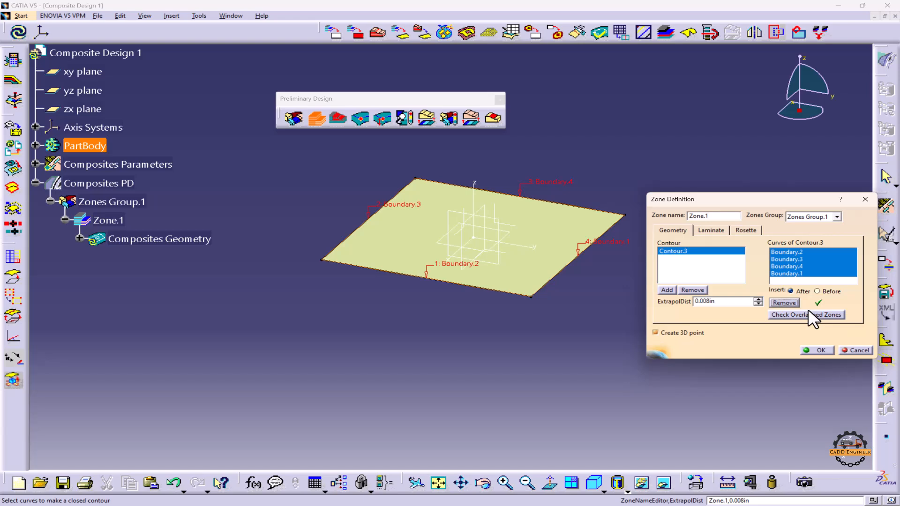
mouse_move(829, 307)
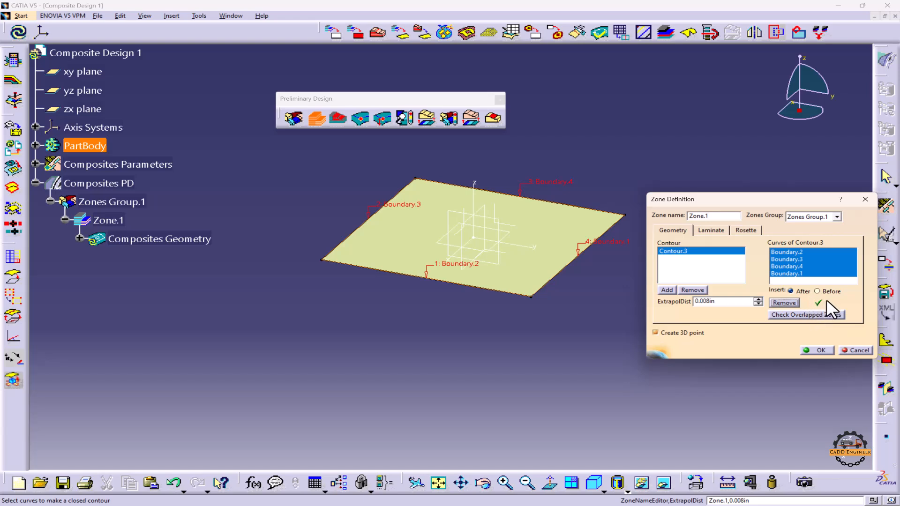
mouse_move(815, 343)
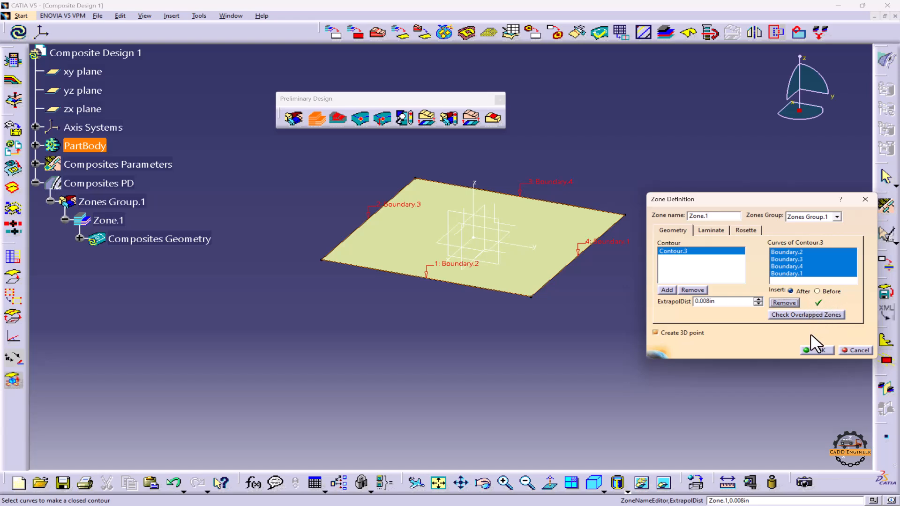
mouse_move(753, 297)
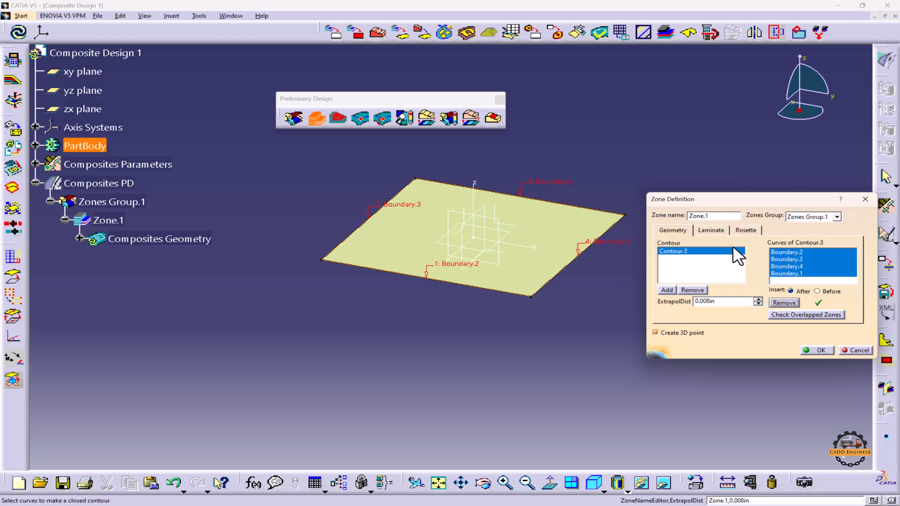
left_click(711, 230)
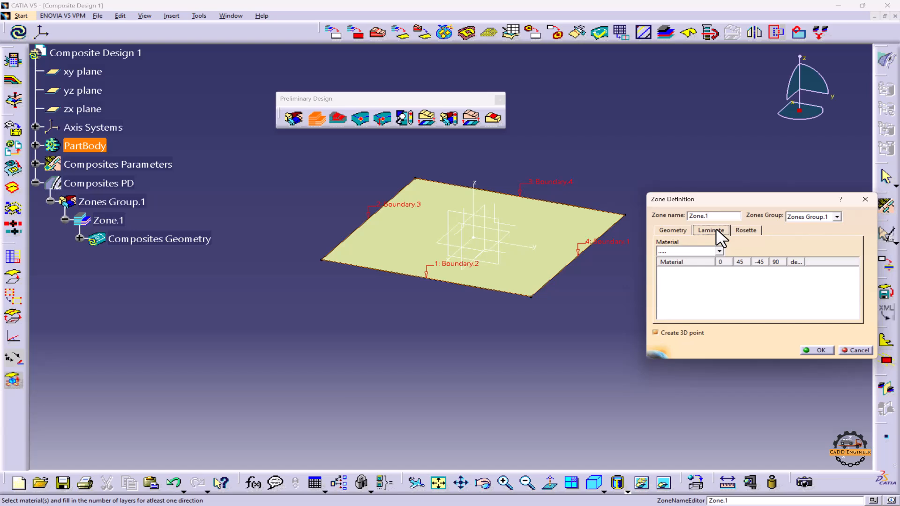
Choose S1454_G803 from the Material dropdown for Zone.1's laminate.
left_click(718, 251)
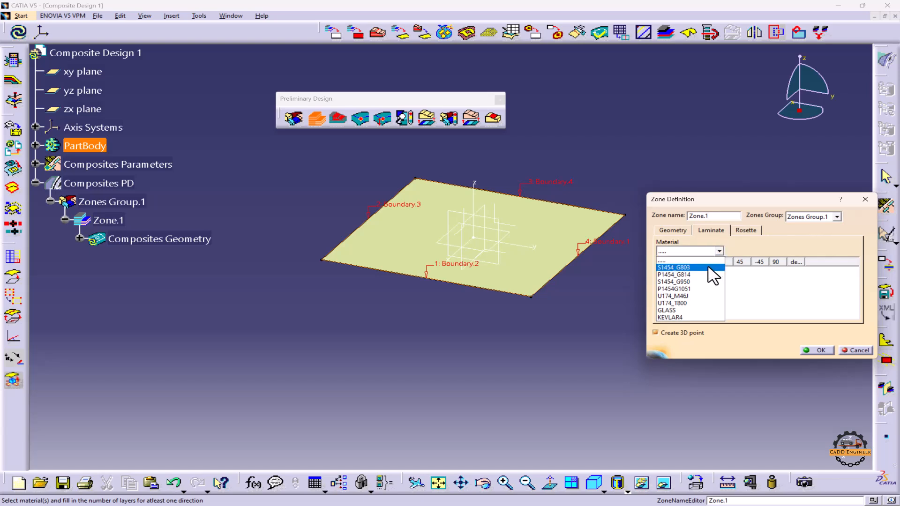
left_click(673, 268)
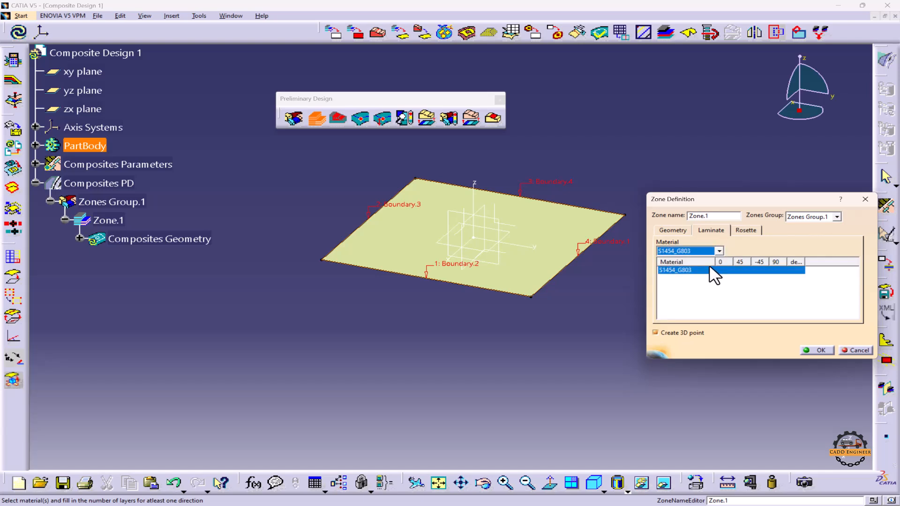
mouse_move(729, 276)
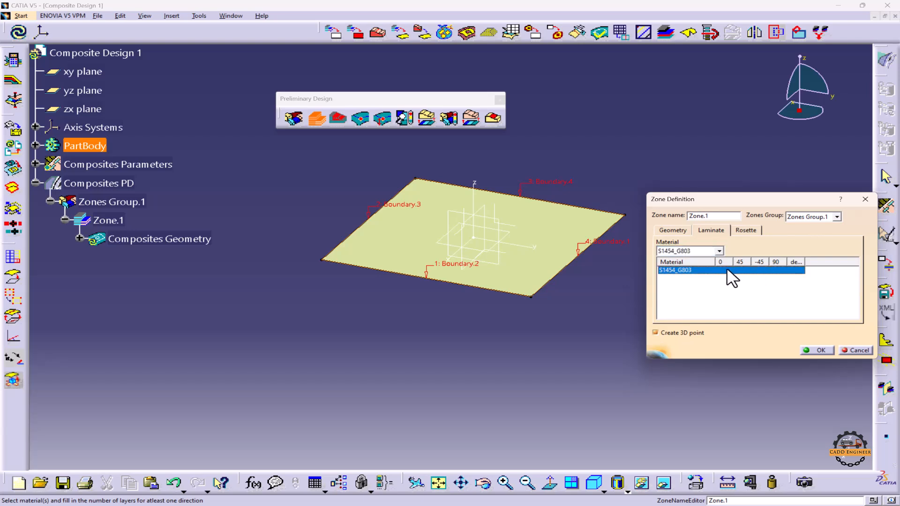
Enter 4, 2, 2, 4 plies under 0, 45, -45, 90 degrees.
left_click(720, 270)
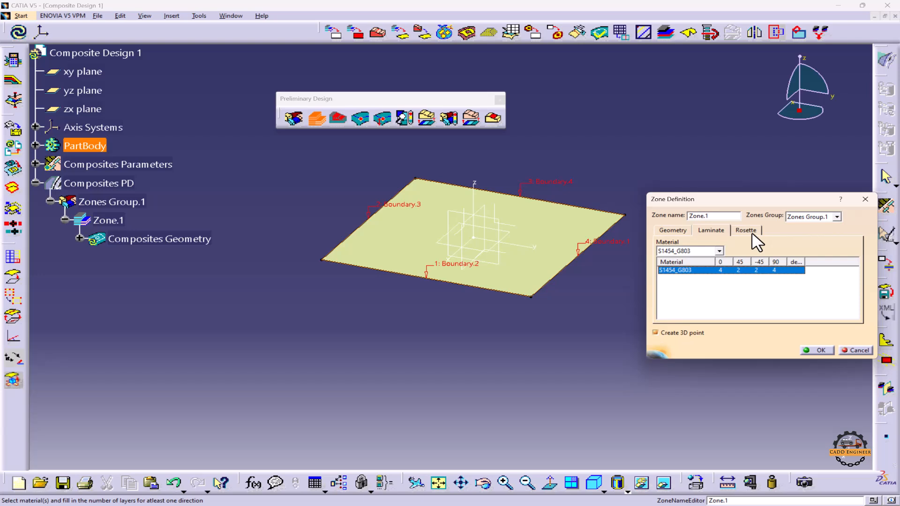
Set Axis System.1 as Zone.1's rosette and confirm with OK.
left_click(746, 230)
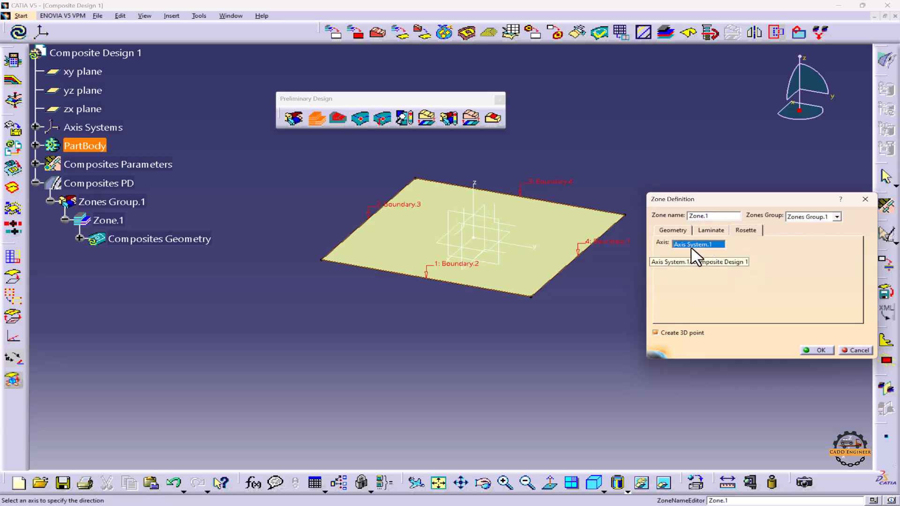
left_click(821, 350)
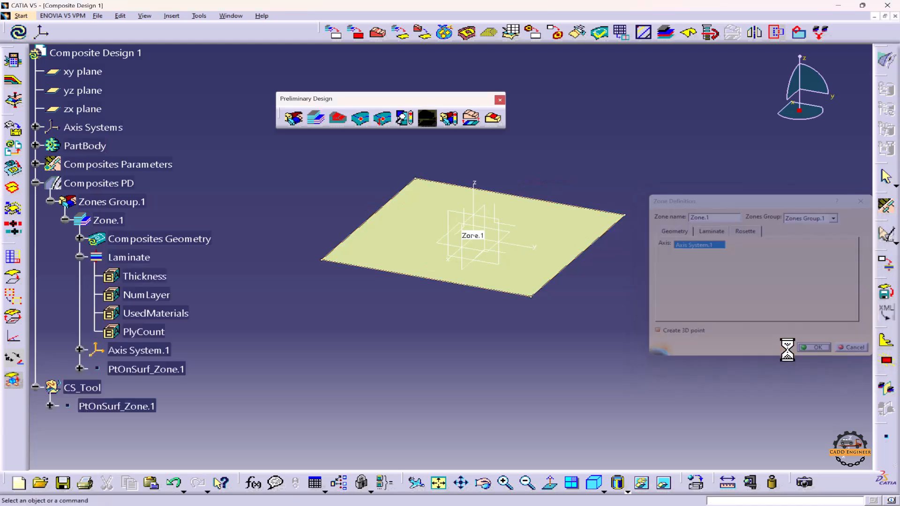